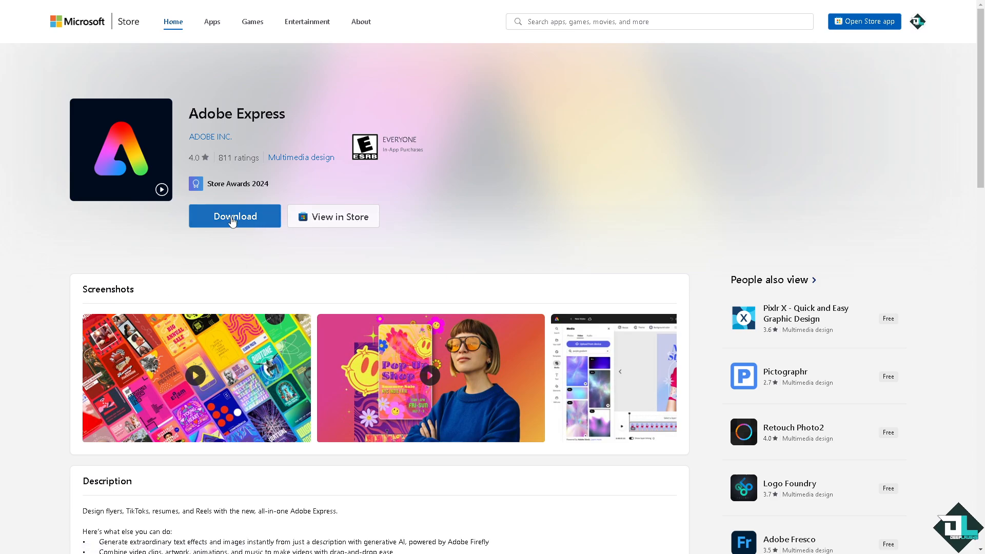
Step: Hand the Adobe Express web listing off to the Microsoft Store app via Download
click(234, 216)
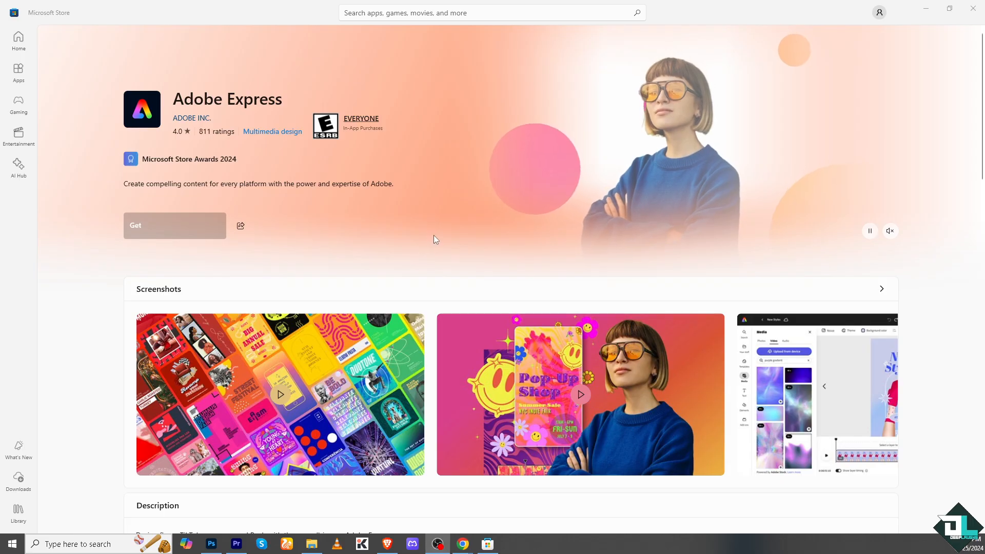
mouse_move(417, 265)
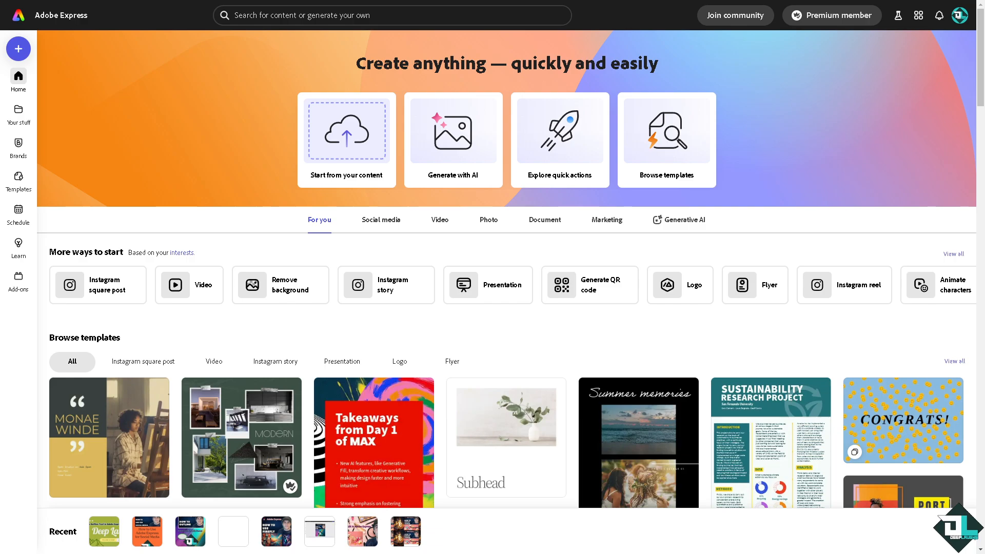
mouse_move(36, 166)
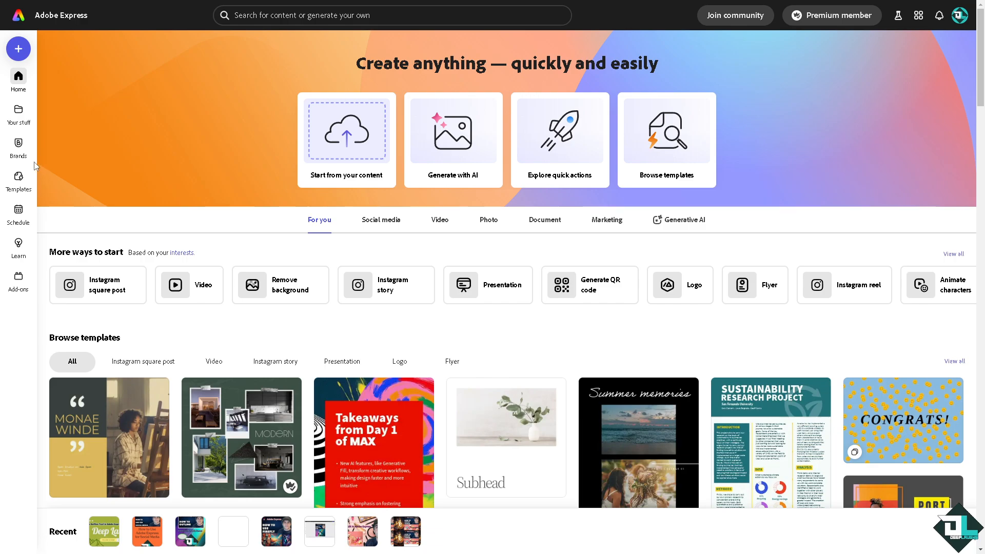
mouse_move(18, 148)
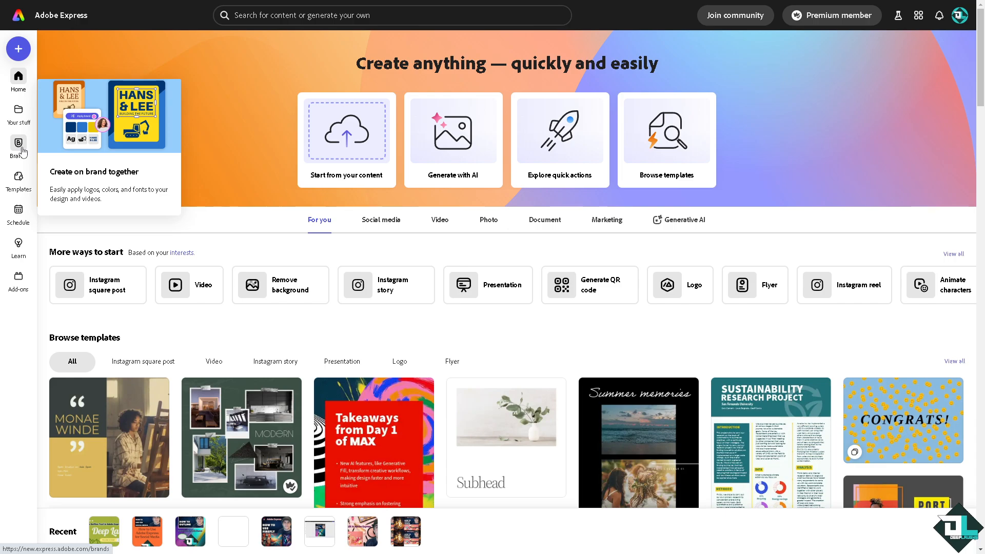
Step: Go to the Brands page listing the Deep Laughs brand
click(18, 143)
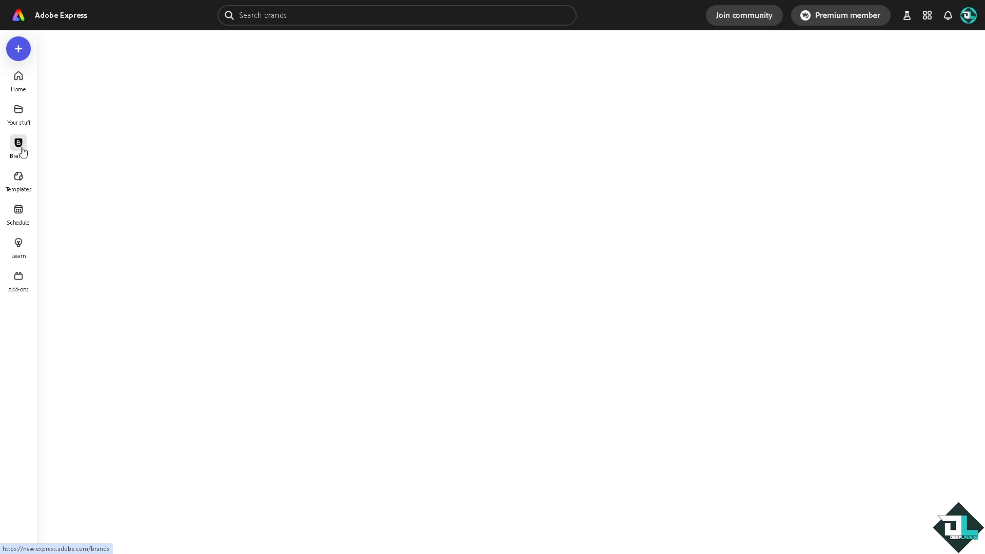
click(19, 142)
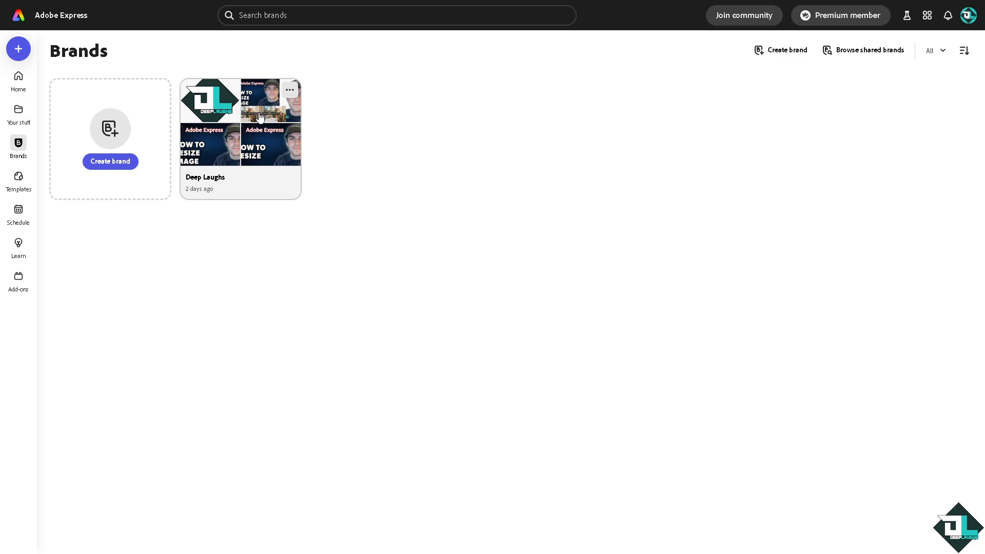
Step: Browse the font picker and More fonts categories for the Deep Laughs brand kit without adding one
click(258, 117)
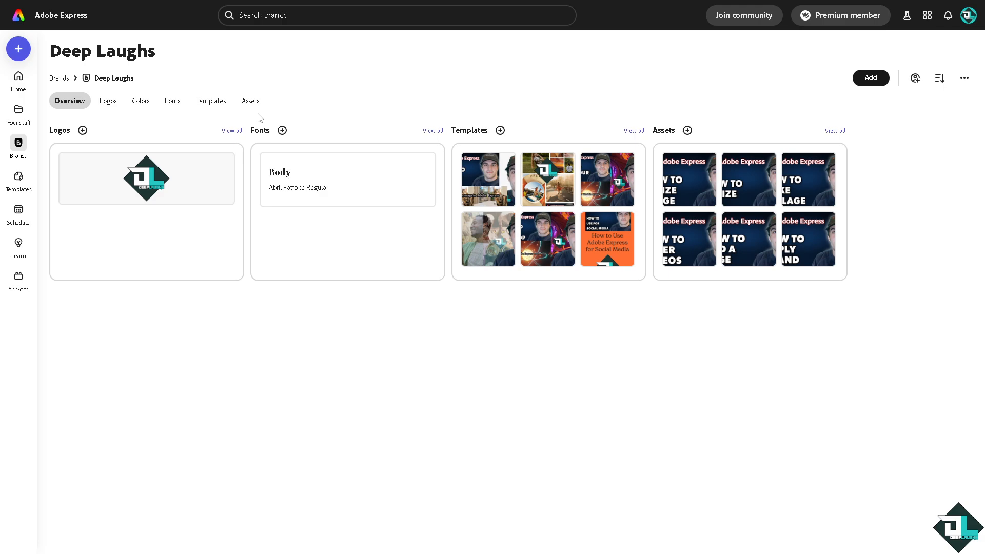
mouse_move(286, 160)
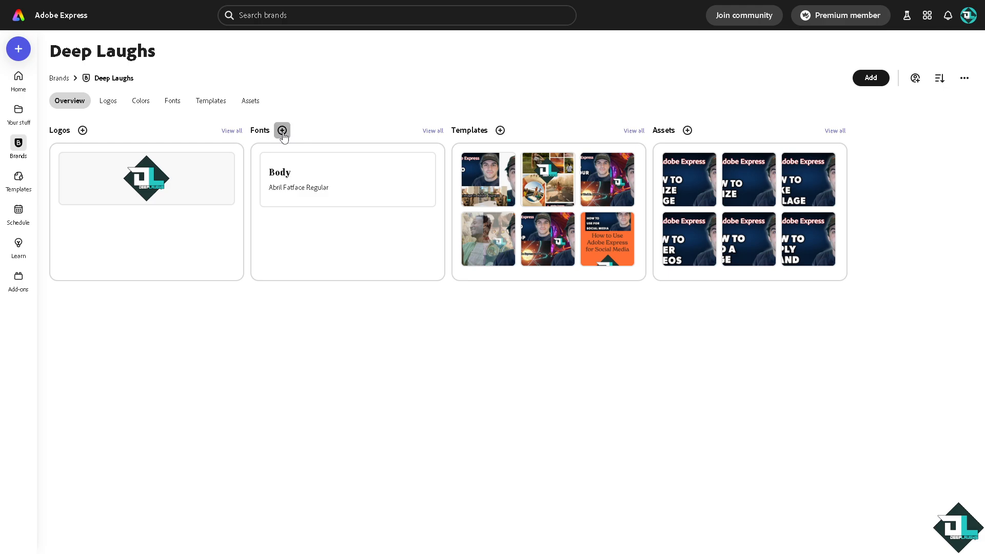
click(281, 131)
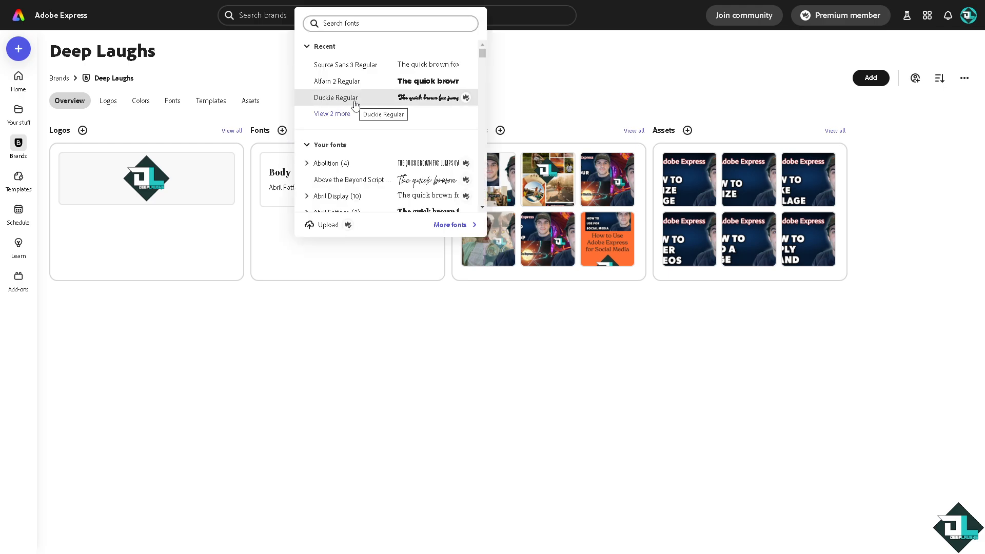
mouse_move(347, 82)
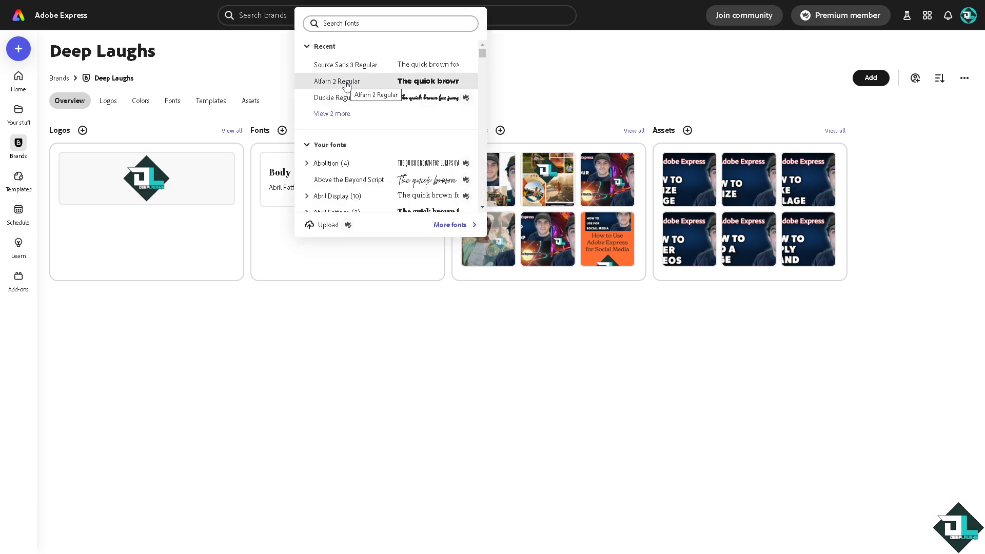
mouse_move(361, 109)
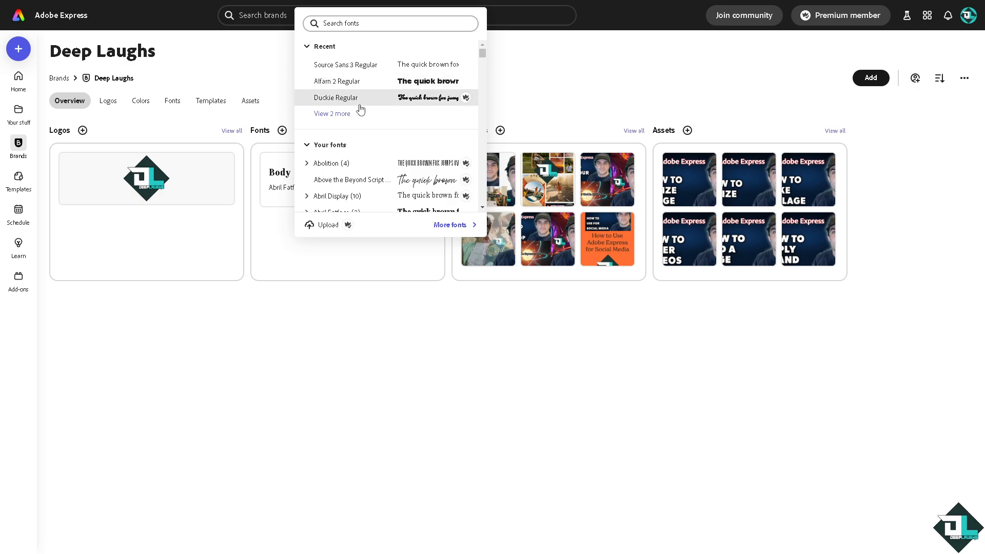
scroll(down, 3)
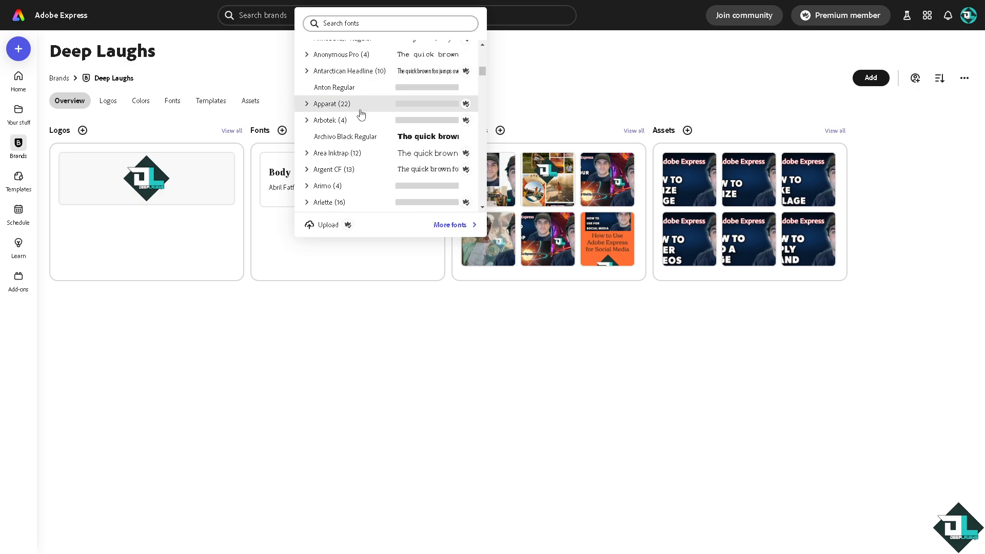
scroll(down, 3)
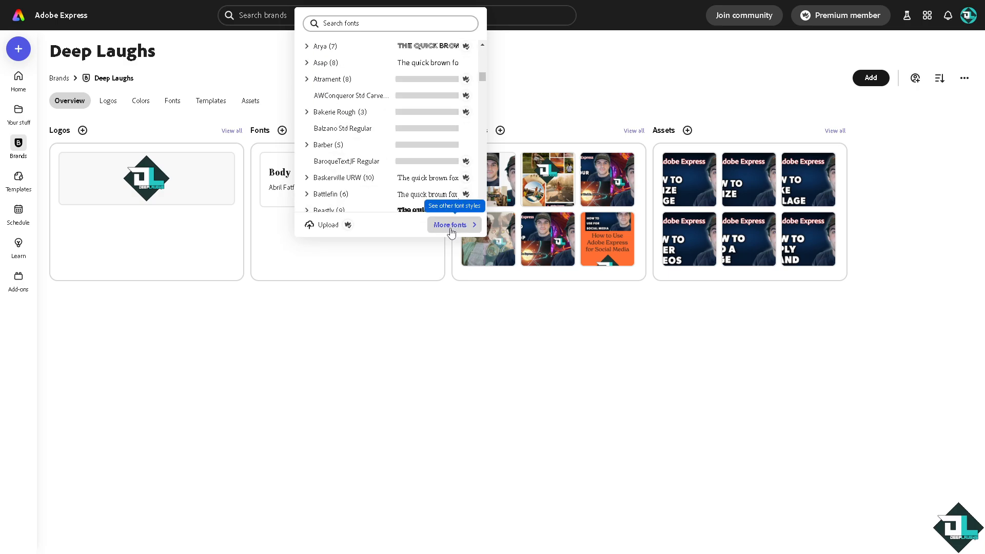
click(449, 224)
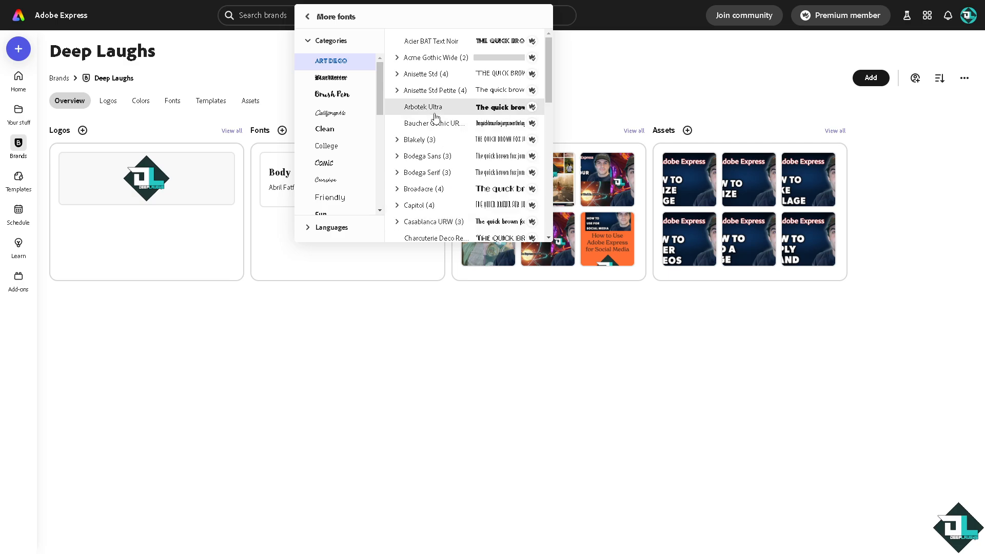
scroll(down, 3)
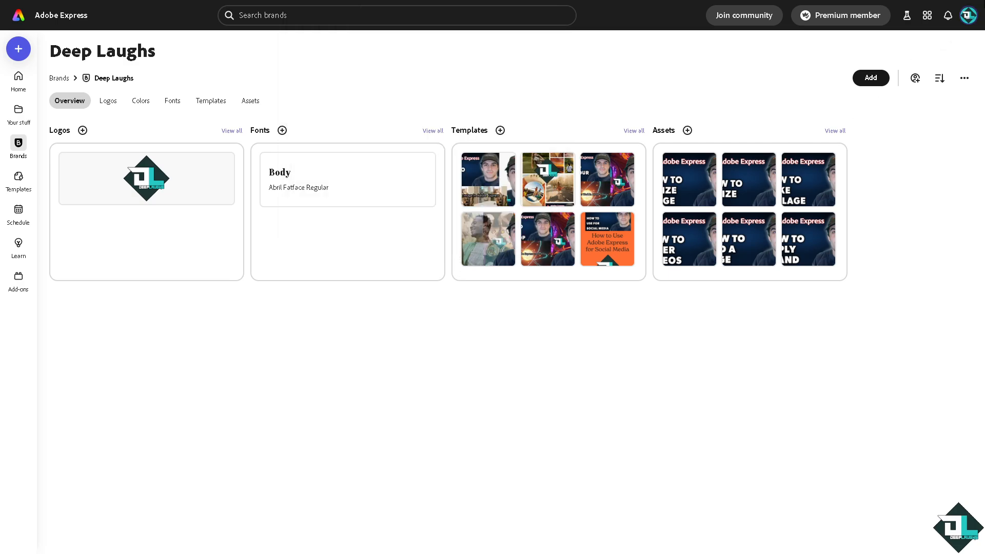
Step: Go from the app switcher to Adobe's All apps page
click(928, 14)
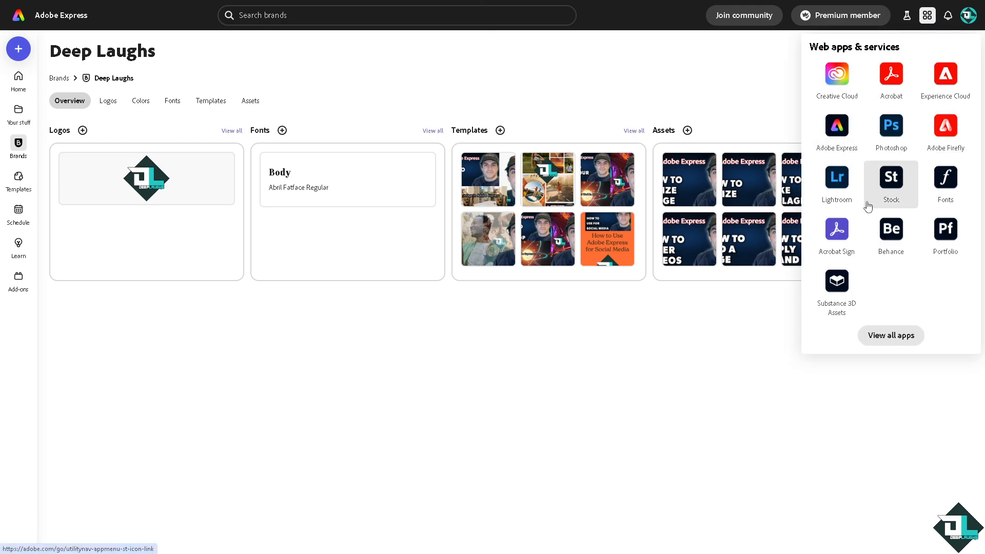
mouse_move(891, 338)
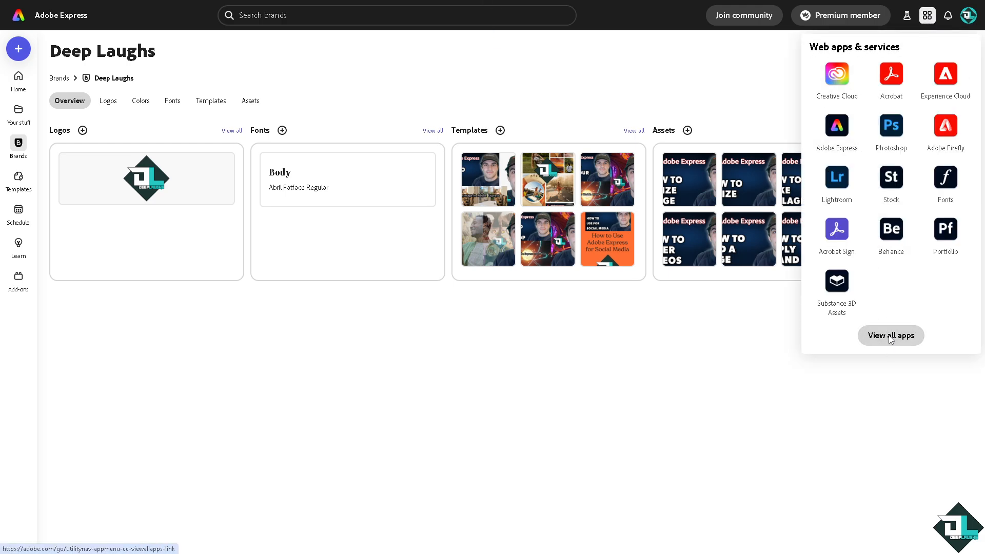
click(891, 334)
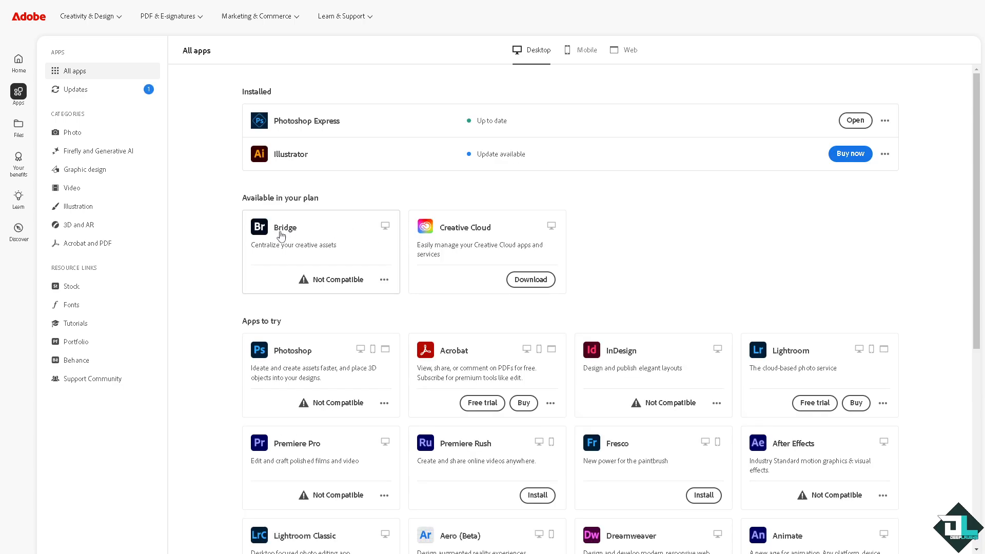
Step: Skim the All apps page, then follow the Fonts resource link to Adobe Fonts
scroll(down, 3)
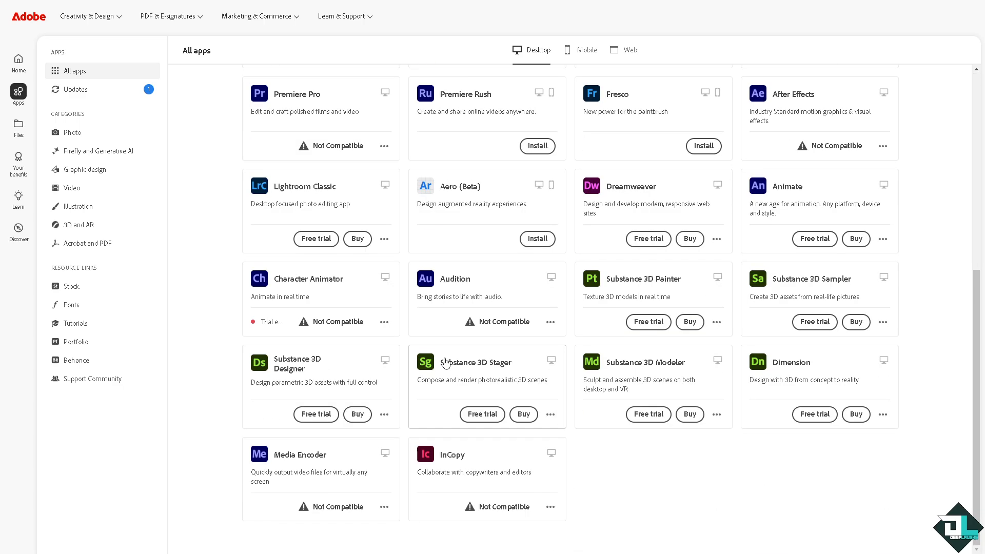
scroll(up, 3)
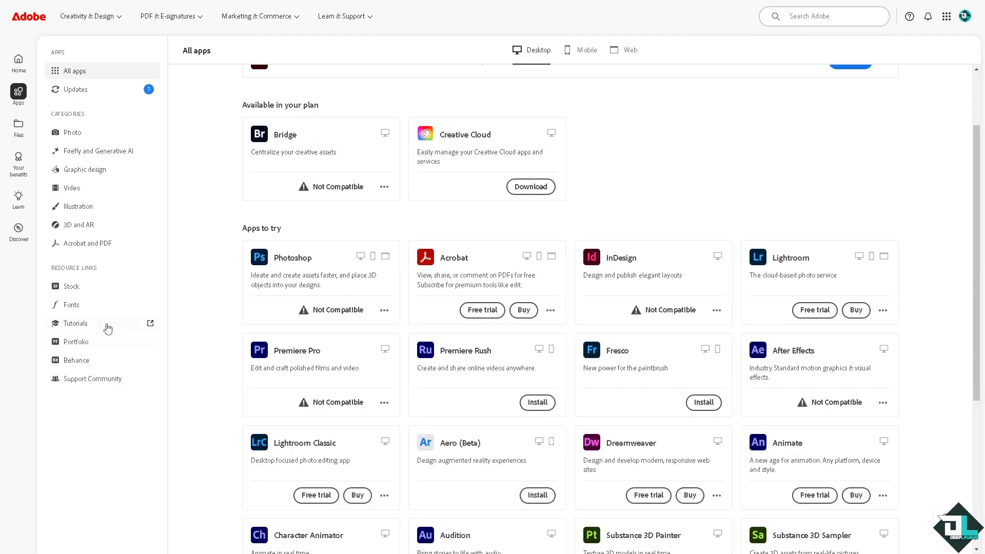
click(72, 304)
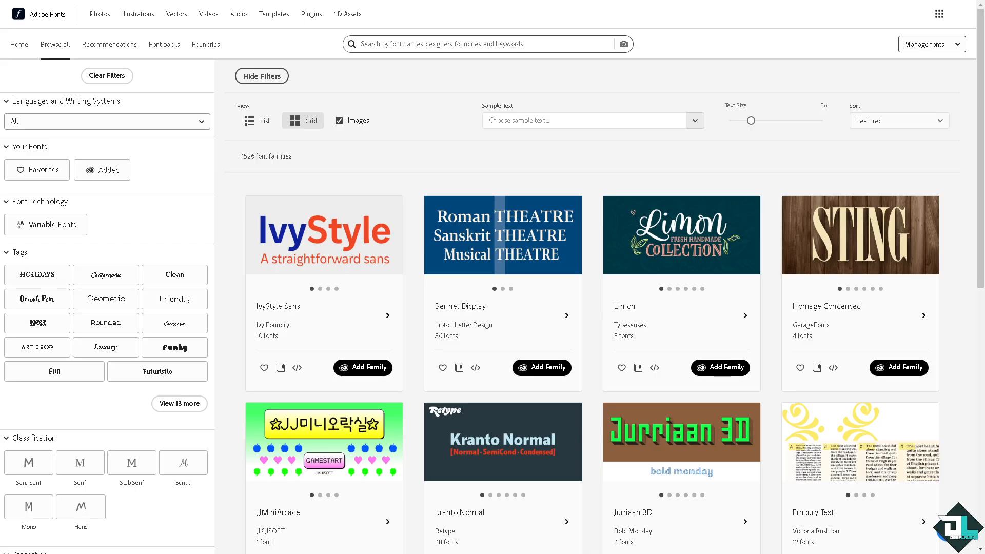
Step: Add the IvyStyle Sans family to Adobe apps from the Browse all catalogue
scroll(down, 3)
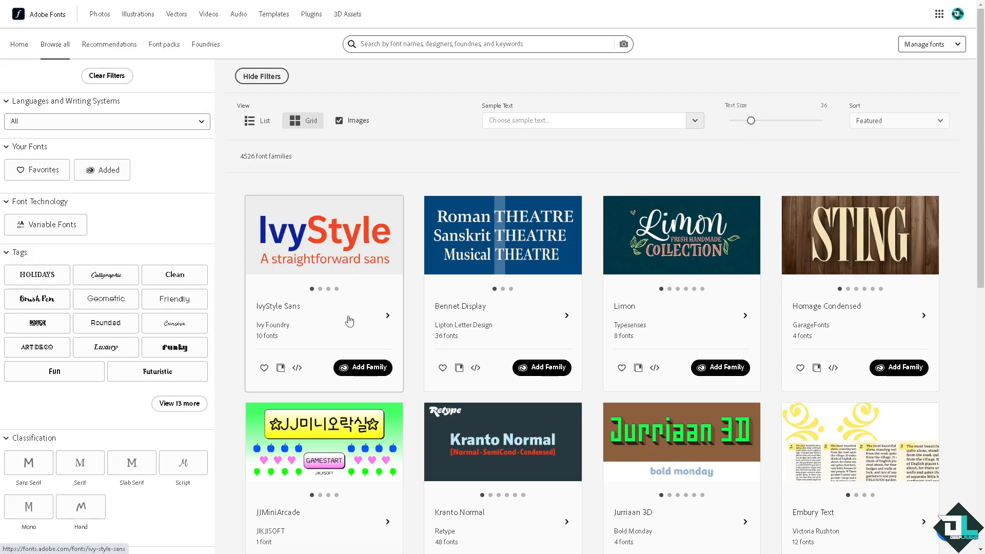
mouse_move(365, 373)
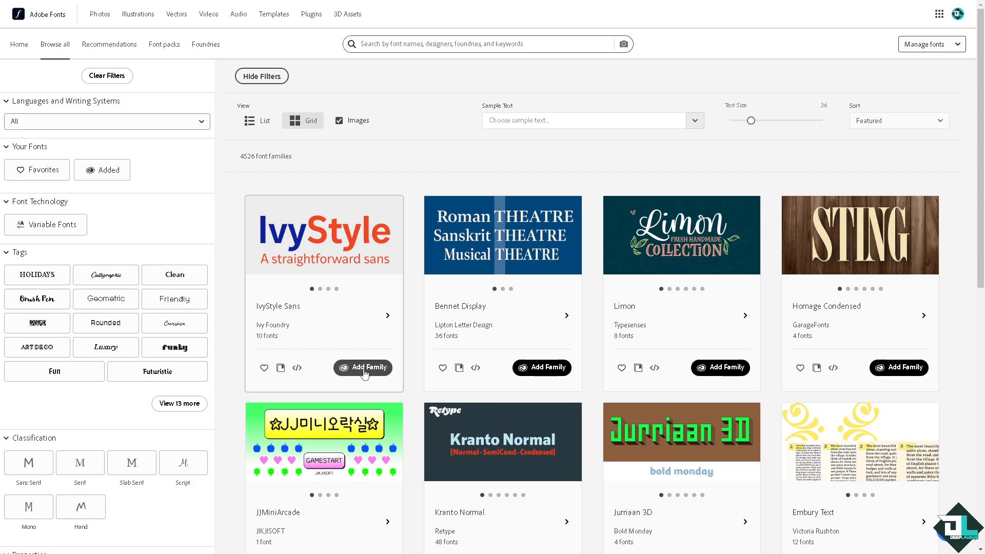
click(364, 368)
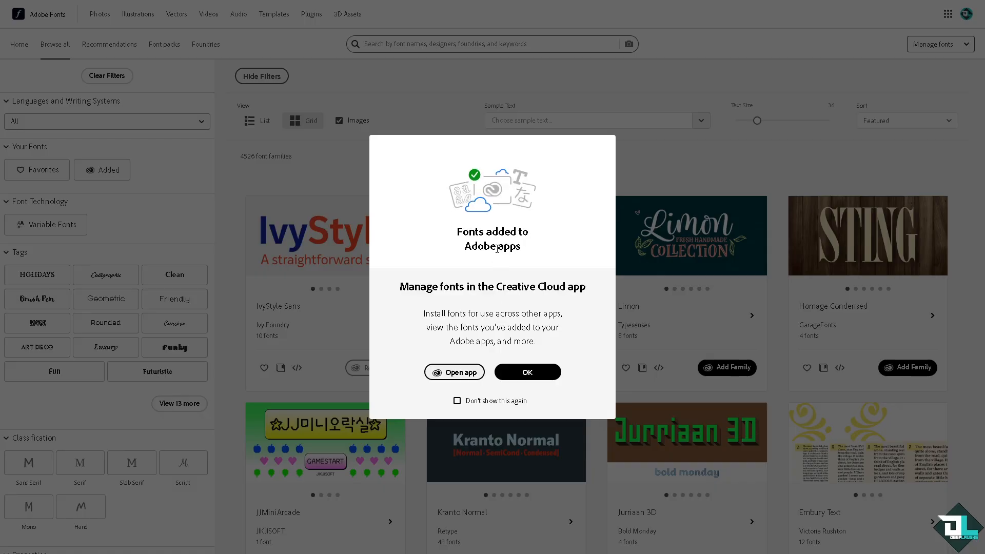
mouse_move(467, 298)
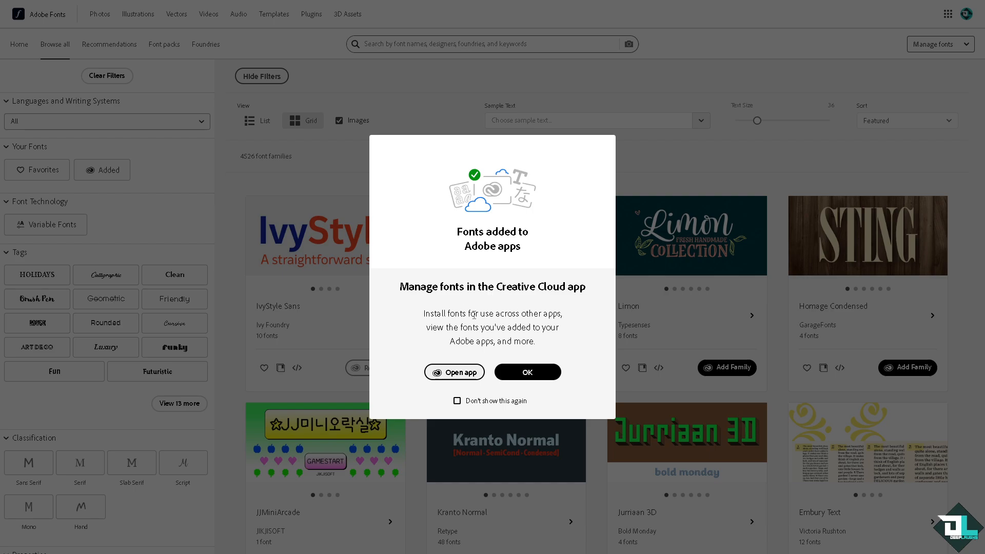
mouse_move(464, 372)
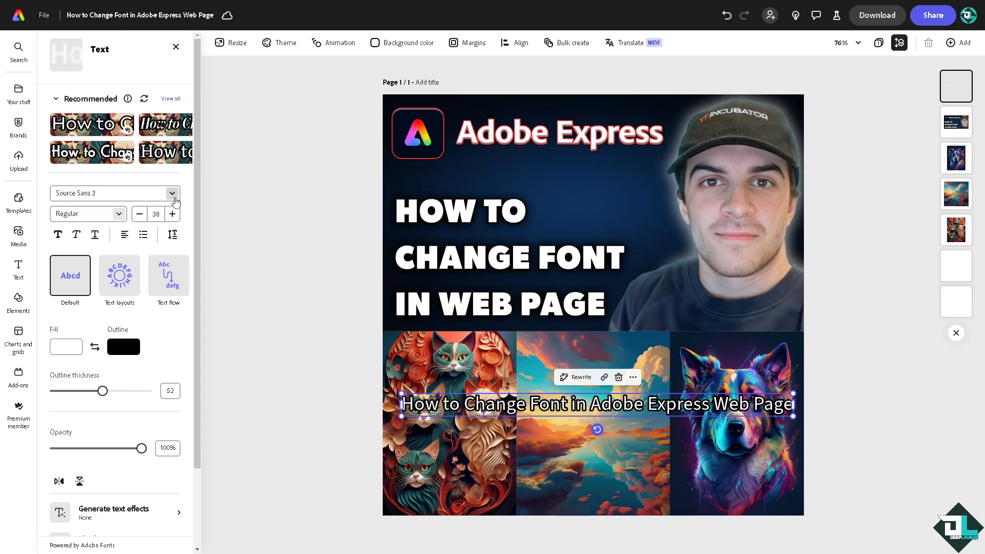
mouse_move(173, 199)
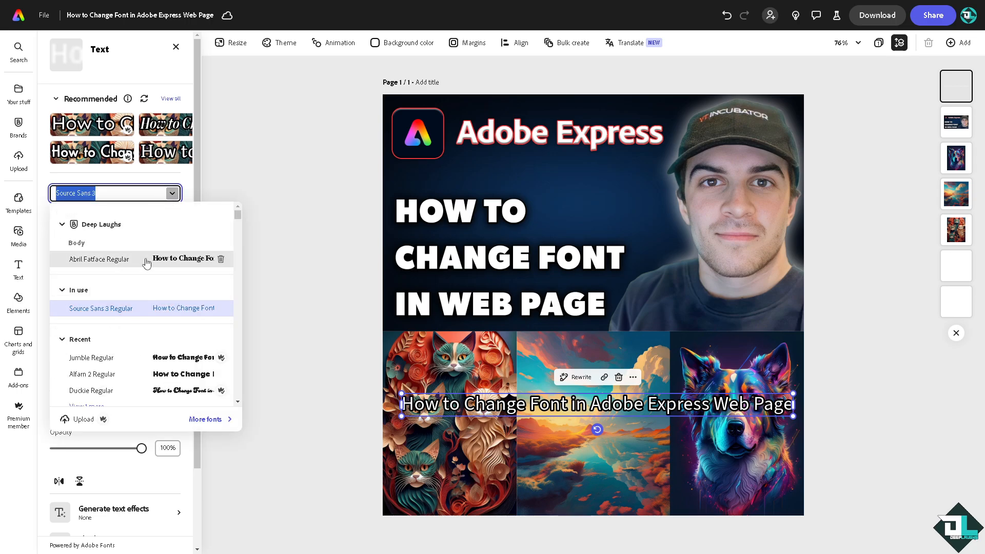
Step: Apply Alfam 2 Regular to the selected subtitle and deselect it
scroll(down, 3)
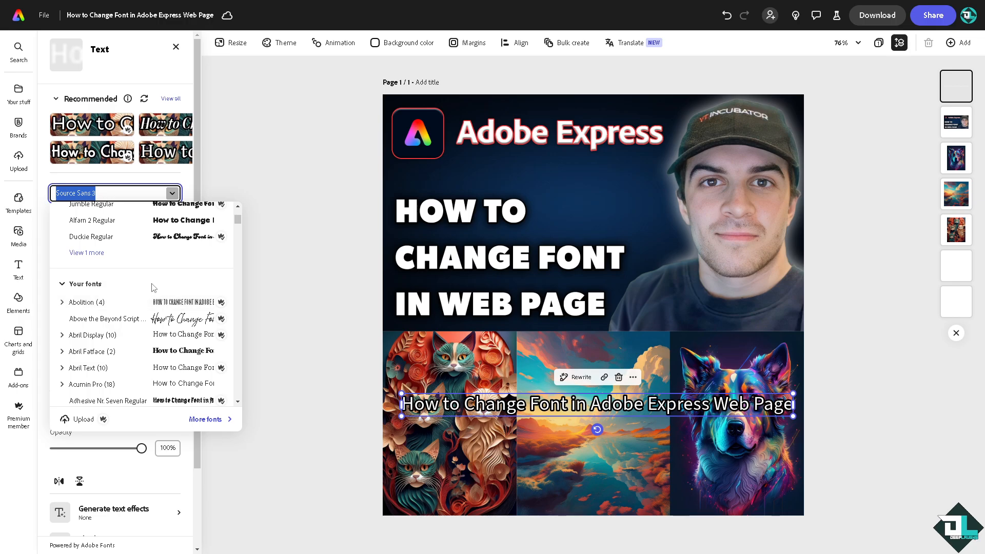
click(93, 219)
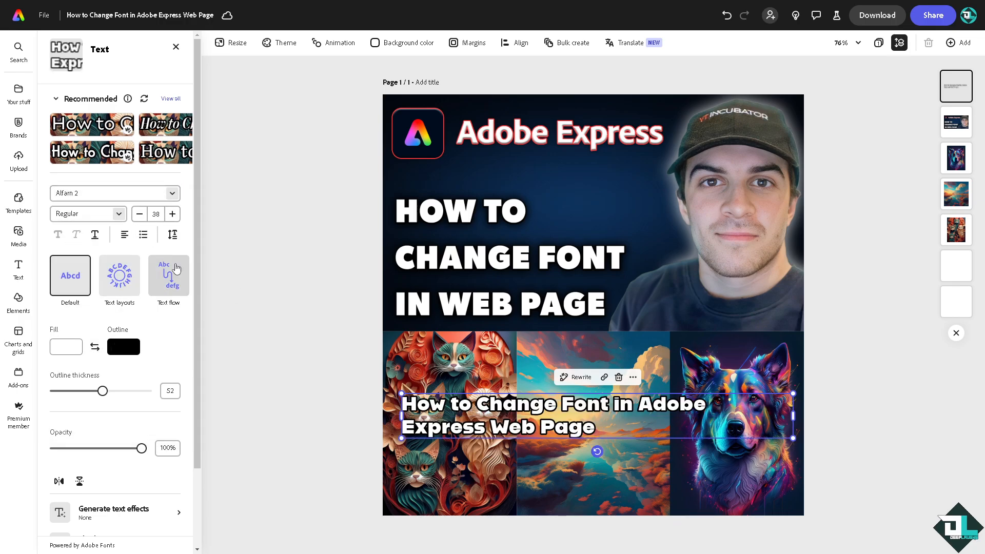
click(176, 47)
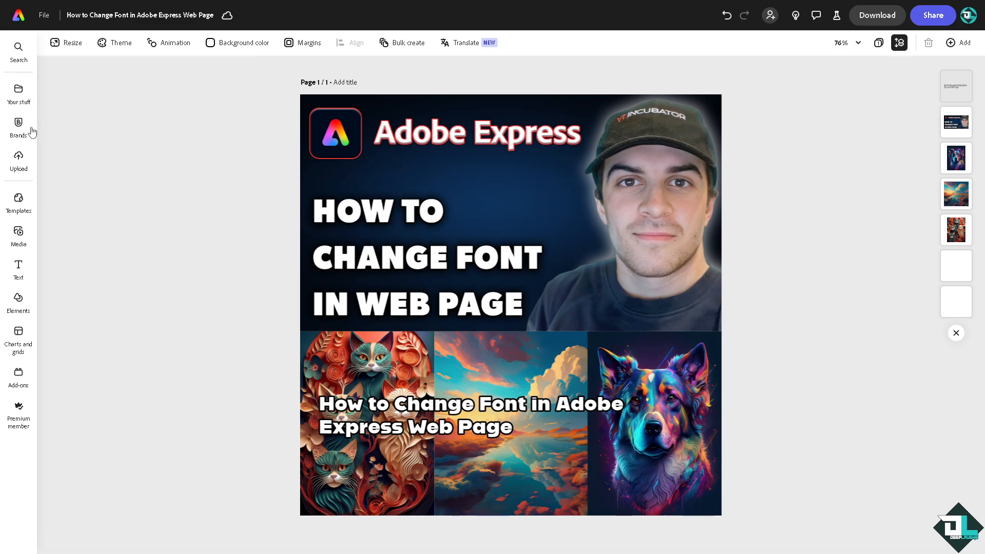
Step: Add the Deep Laughs brand's Abril Fatface body font as the new subtitle text
click(18, 123)
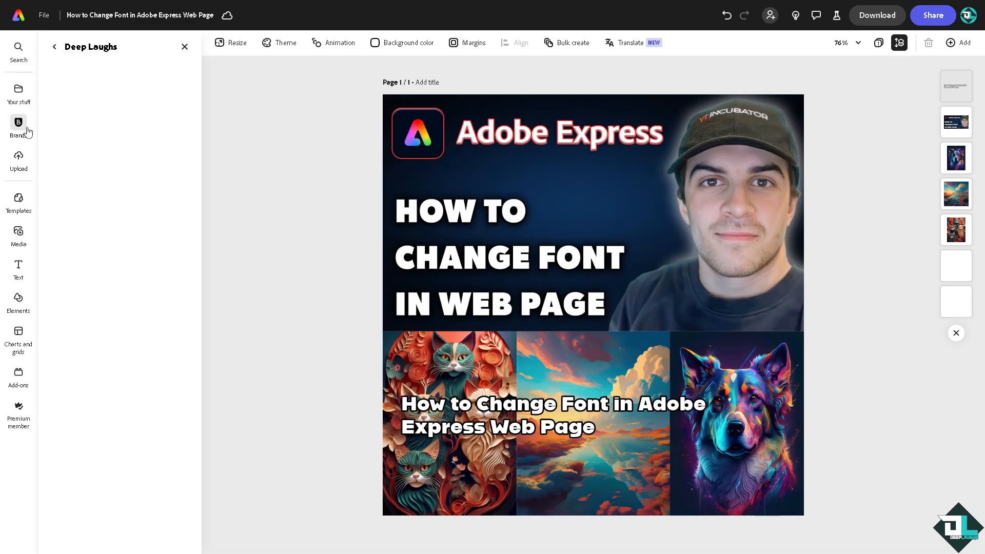
click(18, 122)
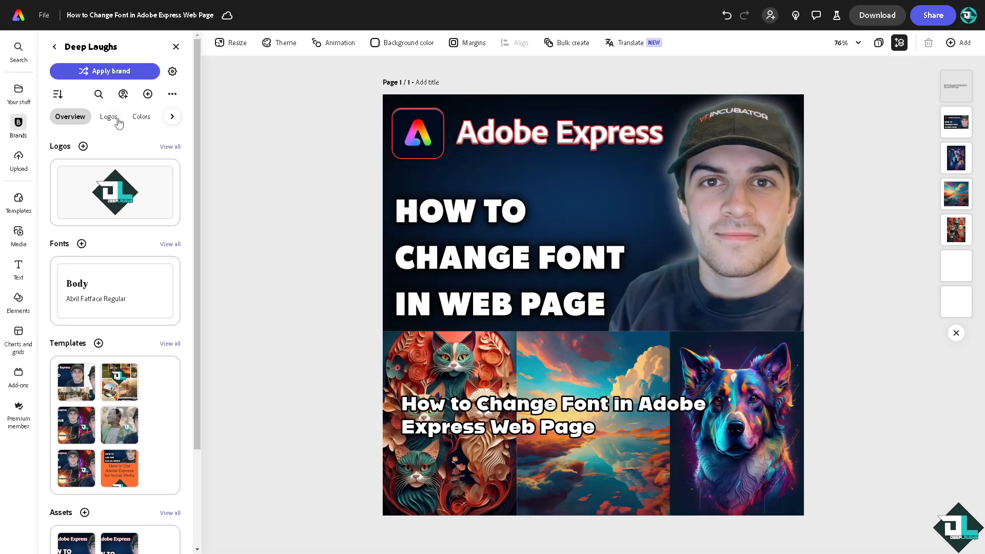
mouse_move(173, 119)
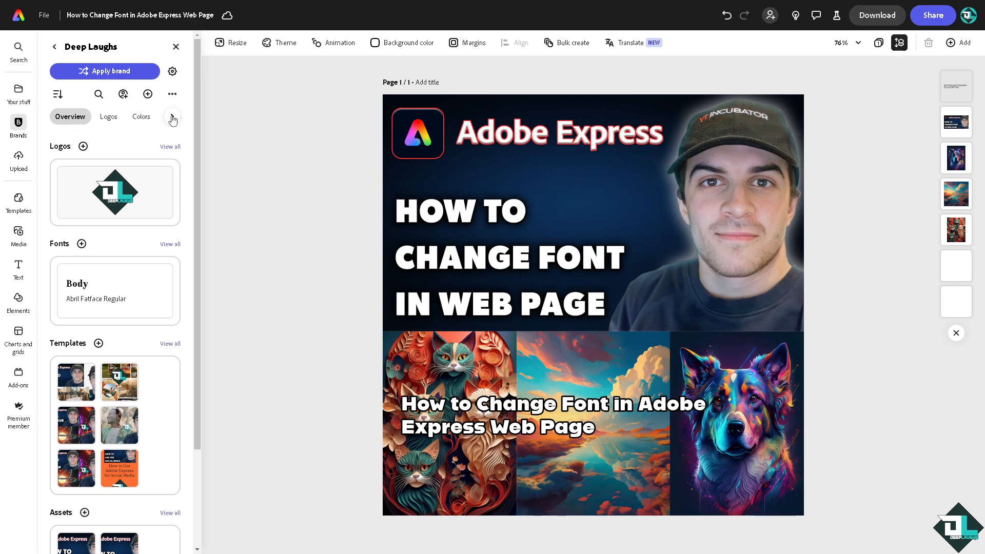
click(95, 116)
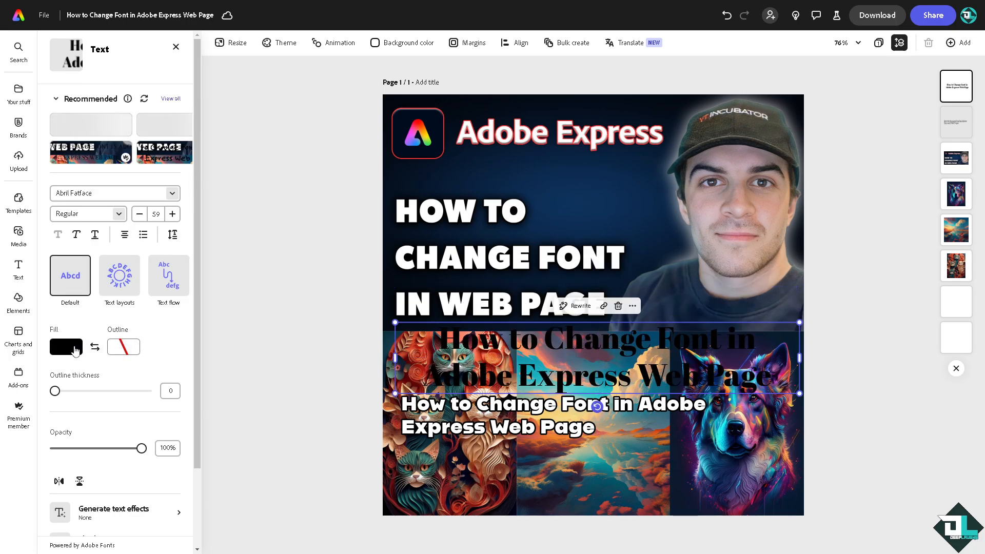
mouse_move(86, 357)
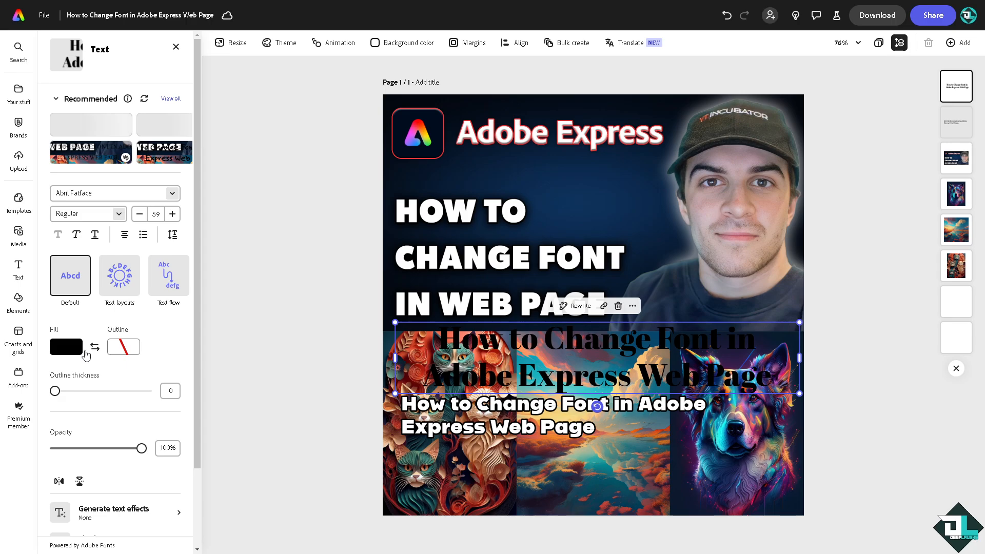
click(66, 347)
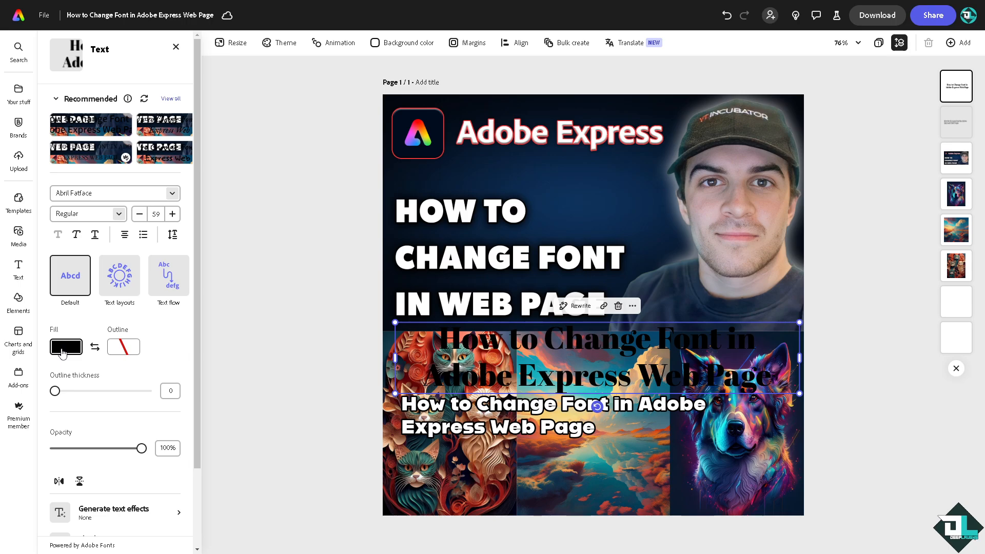
Step: Colour the Abril Fatface subtitle white and place it over the old subtitle
click(66, 347)
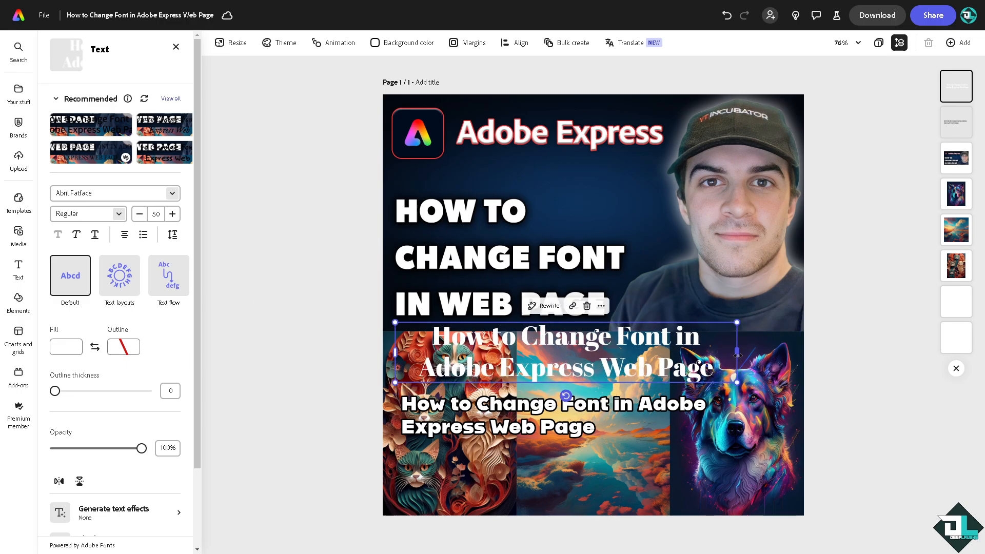
click(19, 130)
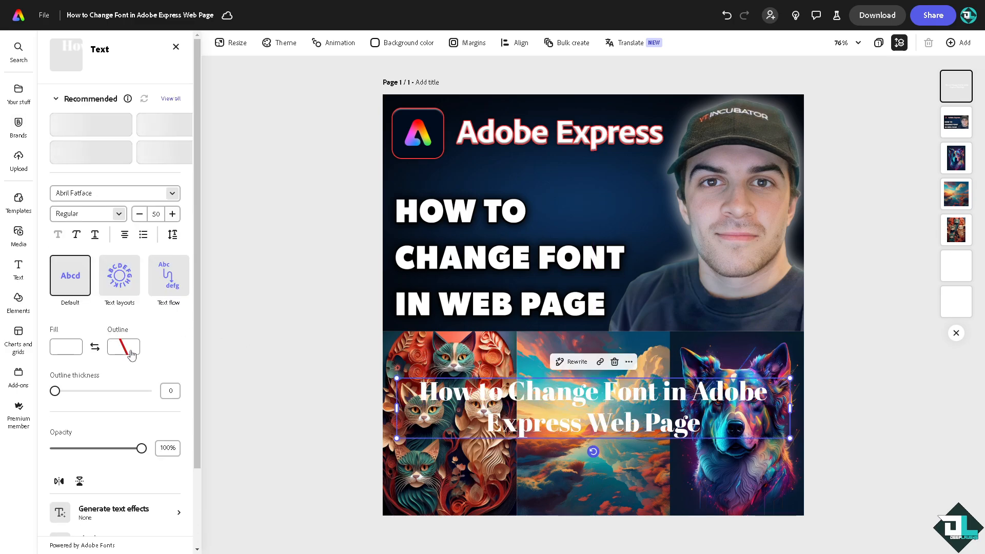
click(123, 347)
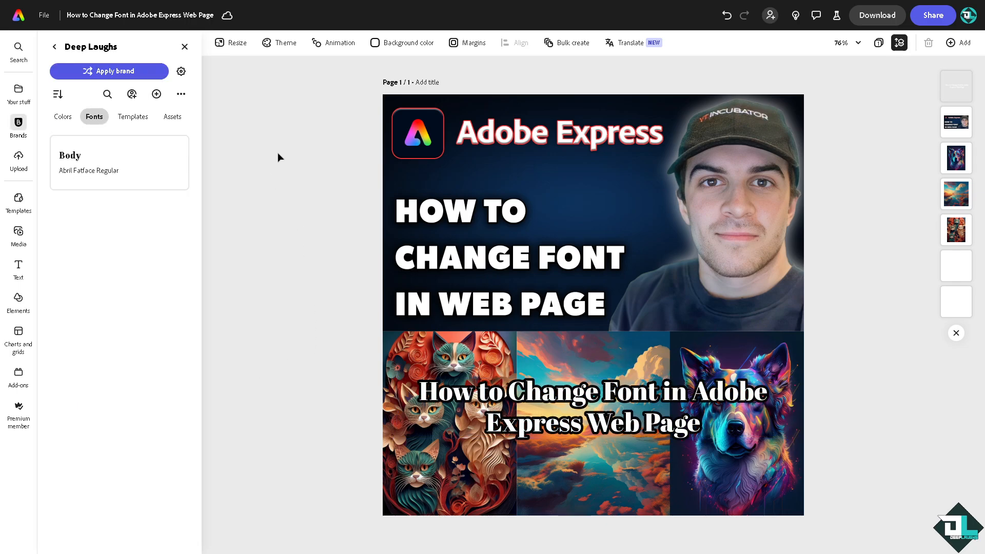
Step: Review the download options, then copy a shareable link from the Share panel
click(877, 15)
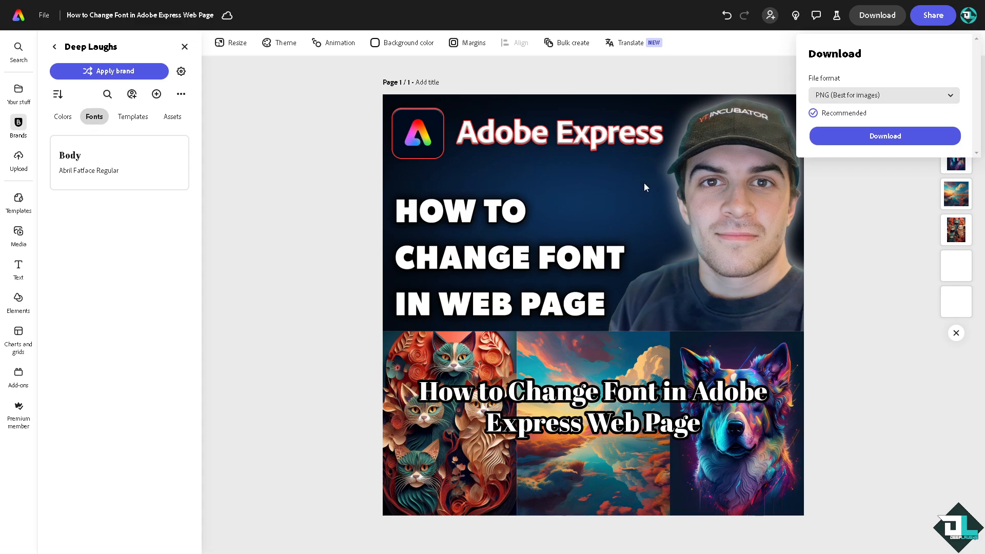
click(934, 15)
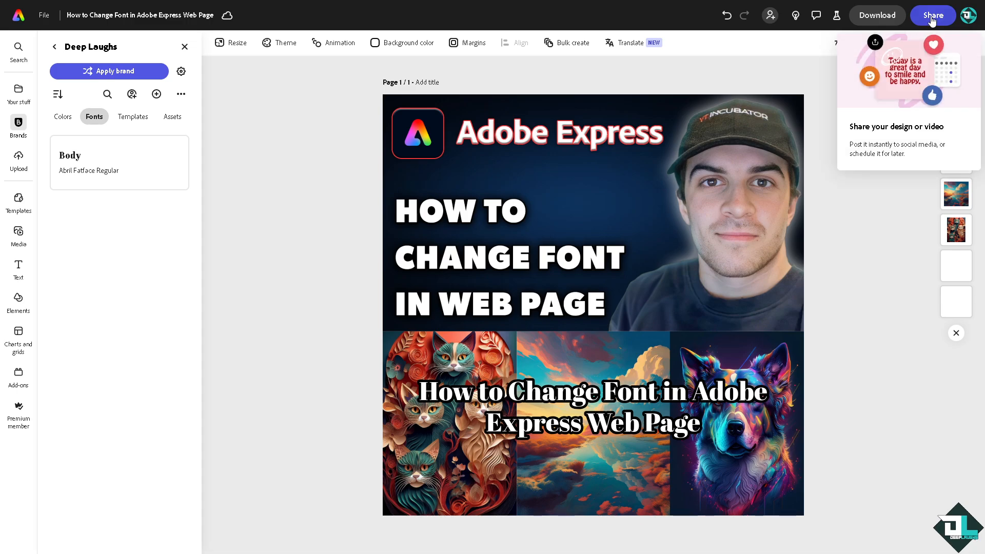
click(932, 15)
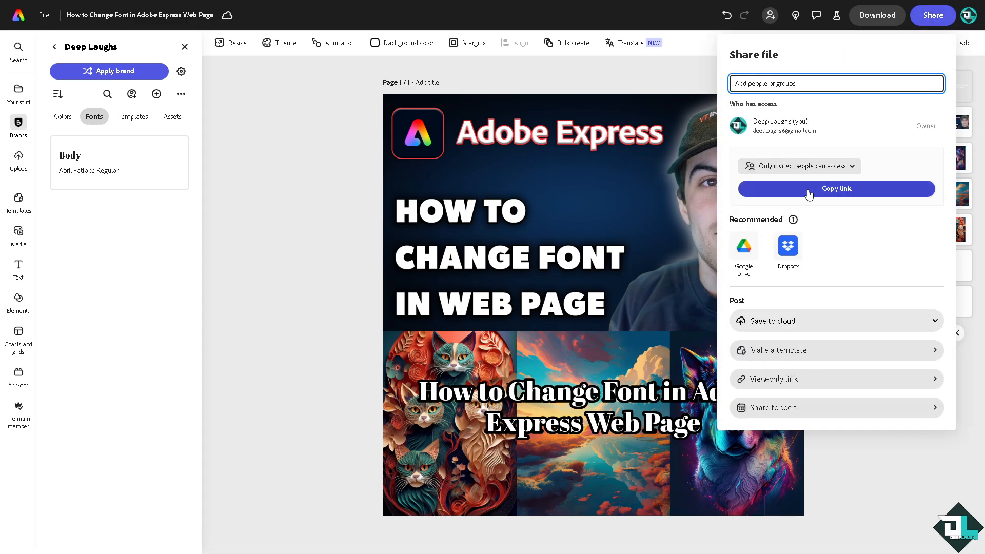
click(858, 189)
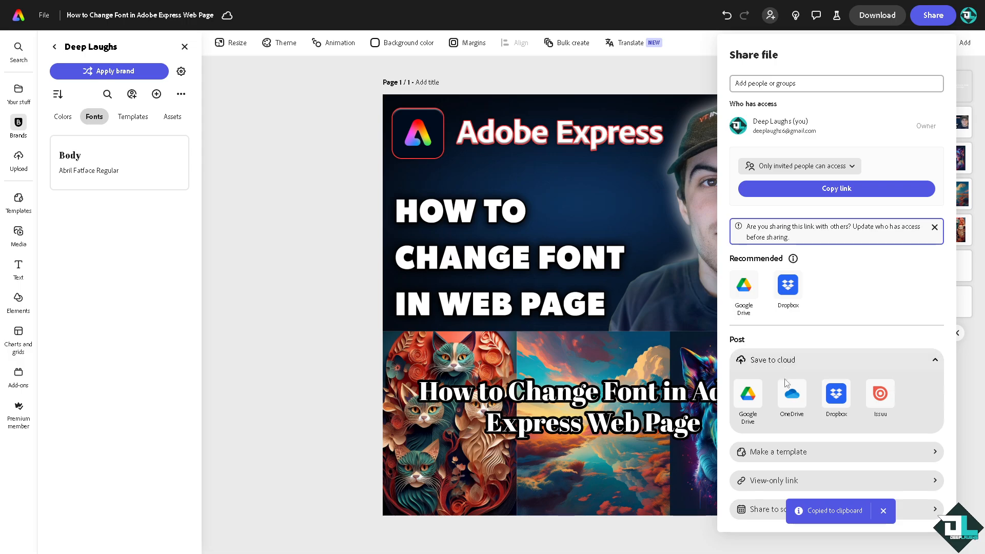